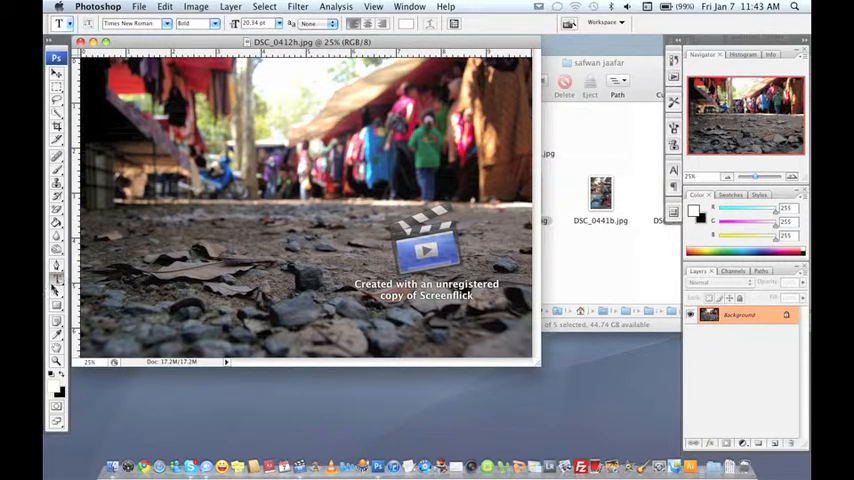
pyautogui.moveTo(57, 279)
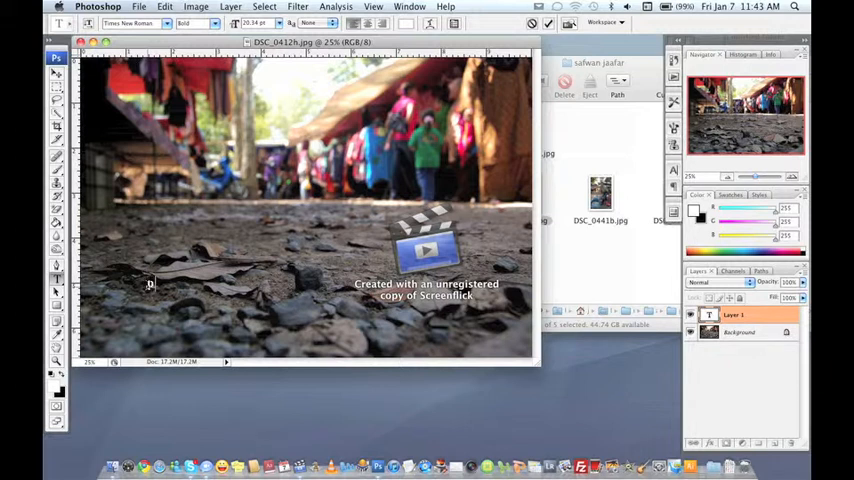
# Step: Type the white caption 'INCUBATOR PROGRAM' on the lower-left stony ground
pyautogui.write('INCUB')
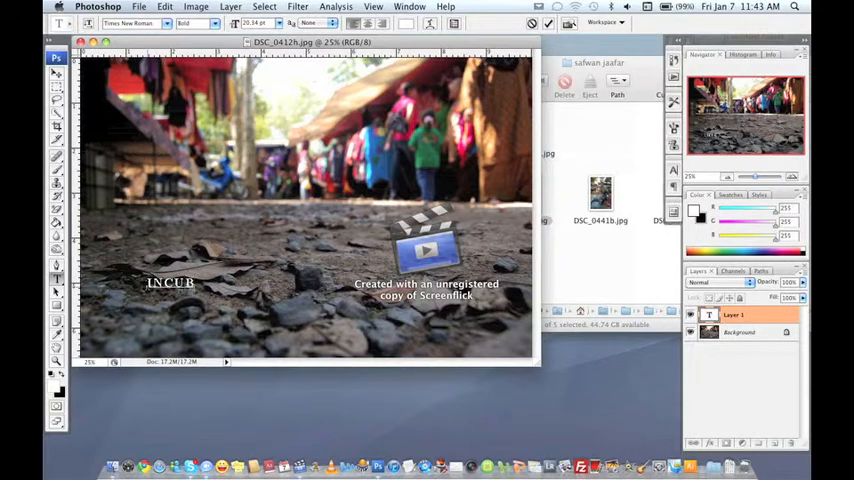
pyautogui.write('ATOR PROGRAM')
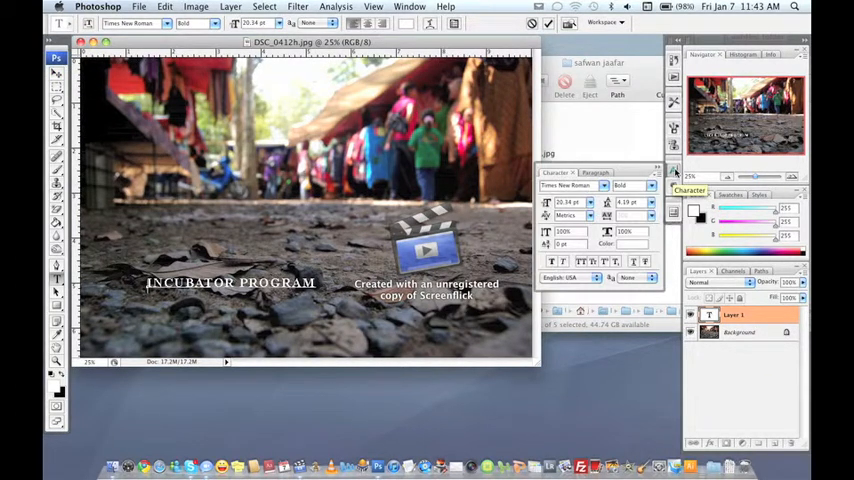
# Step: Set leading to Auto, then add 'PHOTOGRAPHY COURSE' and a 'photo … Safwan_I' credit line
pyautogui.click(649, 203)
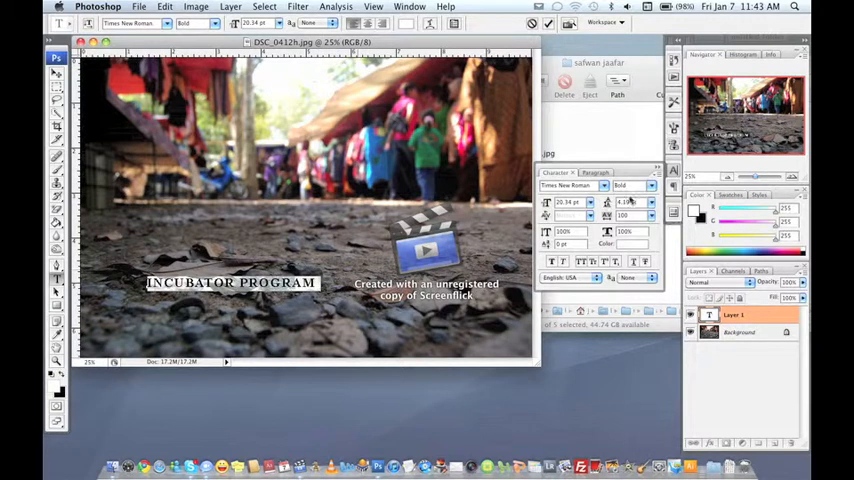
pyautogui.click(652, 202)
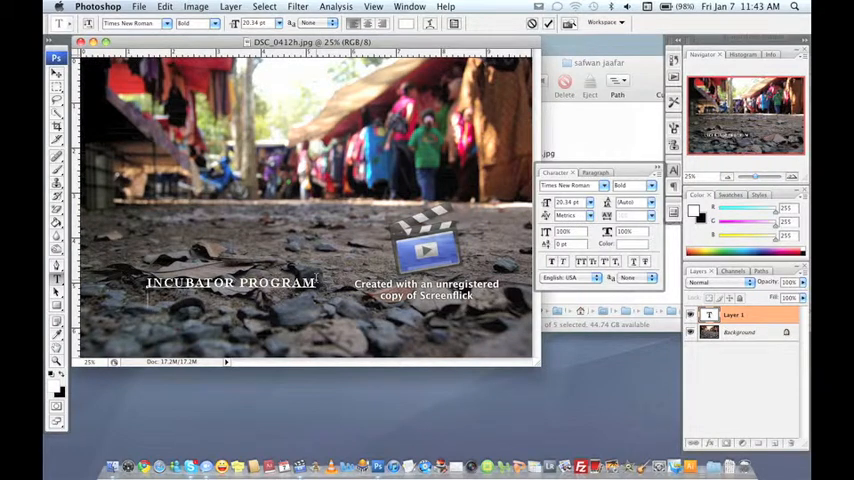
pyautogui.write('P')
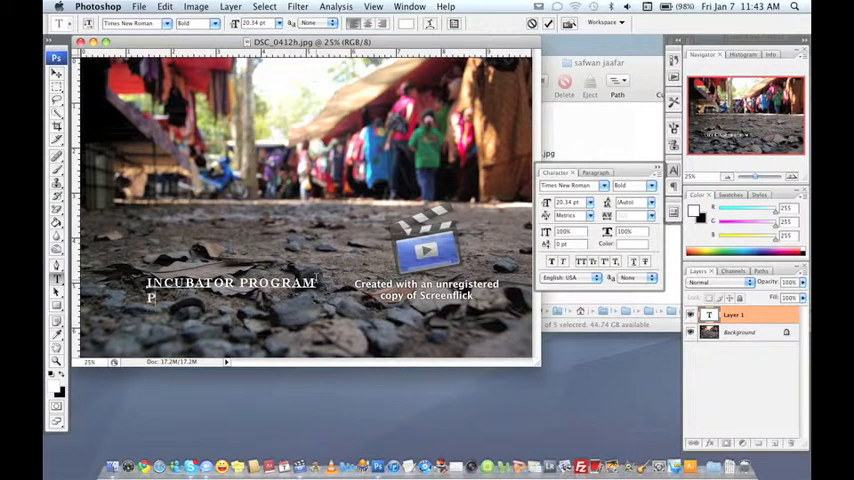
pyautogui.write('PHOTOGRAPHY')
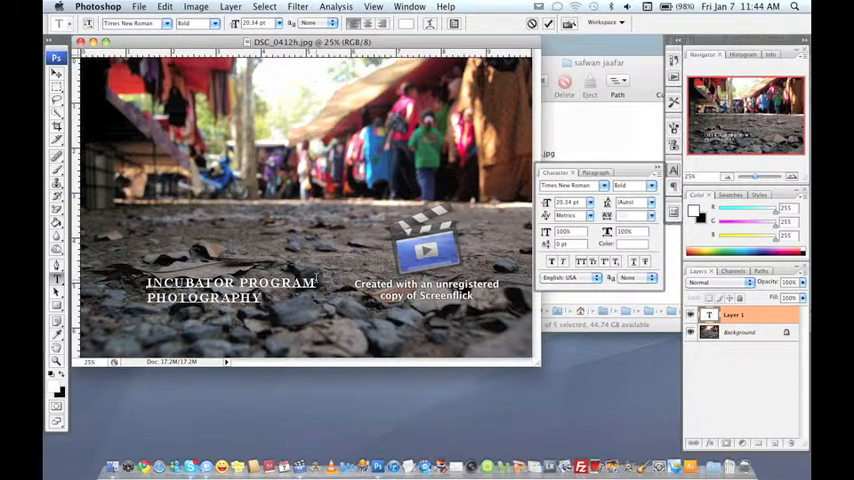
pyautogui.write('COURSE')
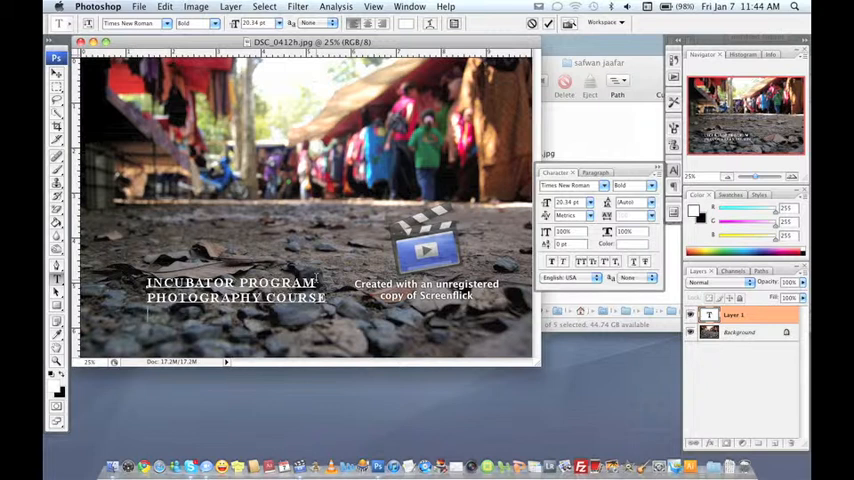
pyautogui.write('photo by')
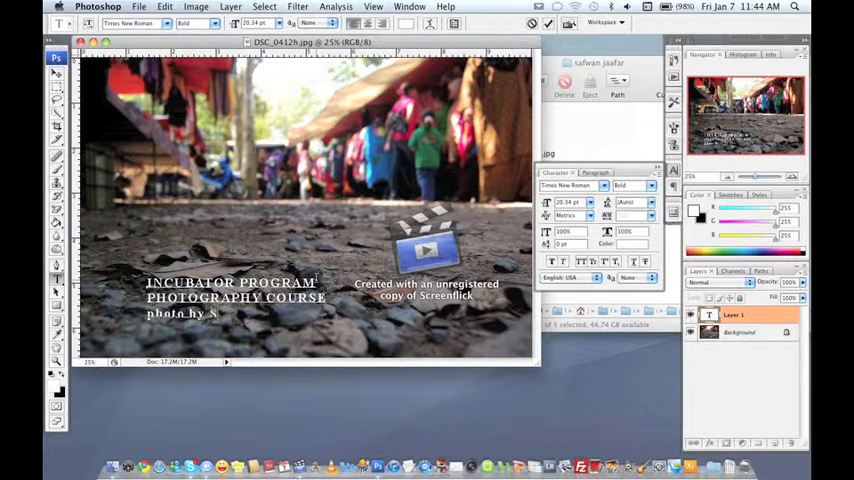
pyautogui.write('Safwan_I')
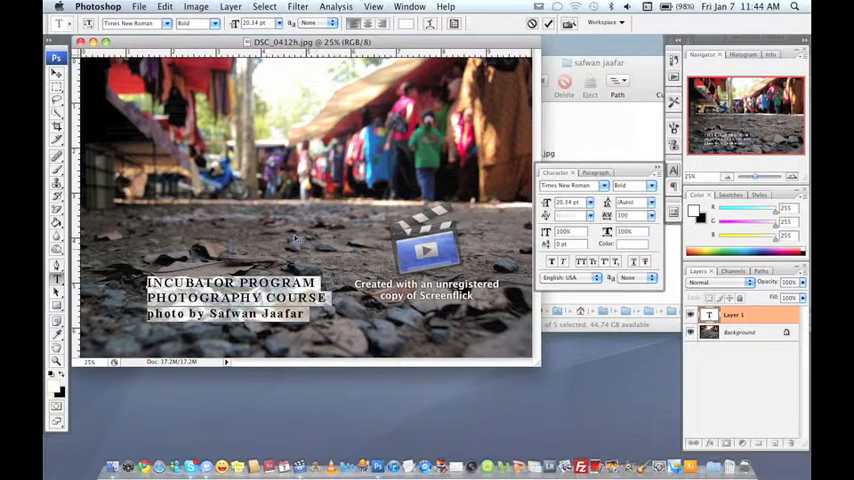
# Step: Center-align the caption lines and place the new bg black layer beneath the text
pyautogui.click(591, 172)
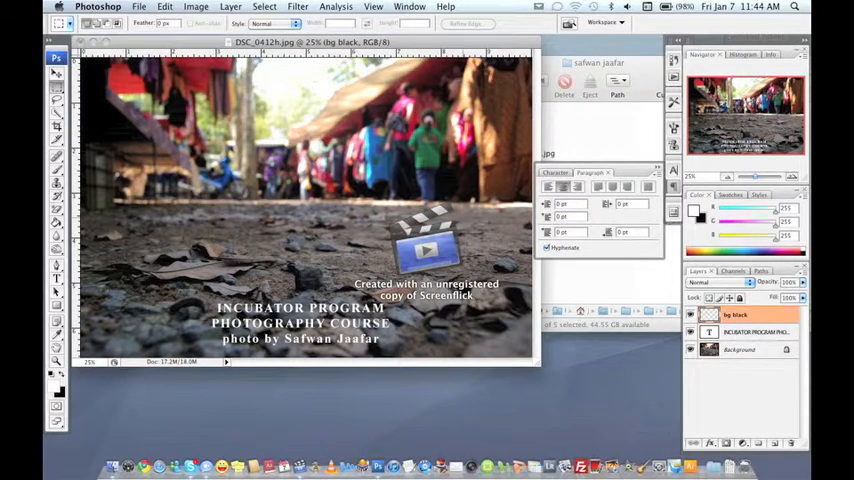
pyautogui.click(745, 315)
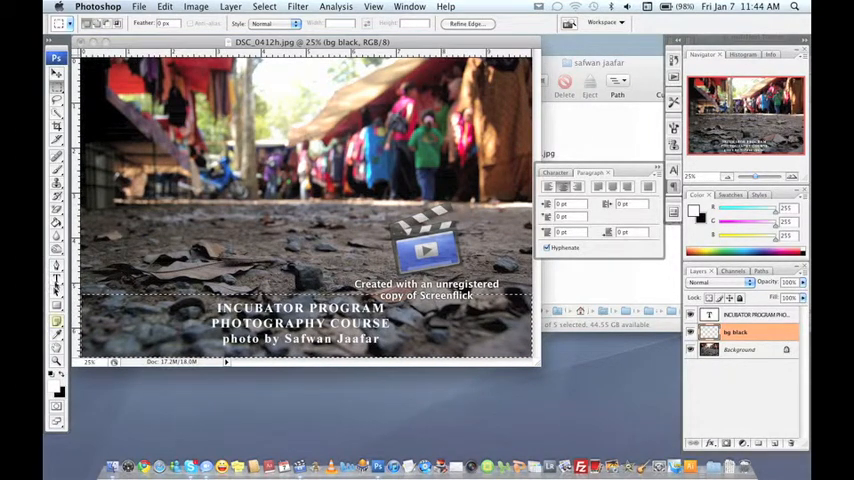
# Step: Switch to the Paint Bucket and confirm black as the fill colour
pyautogui.click(57, 227)
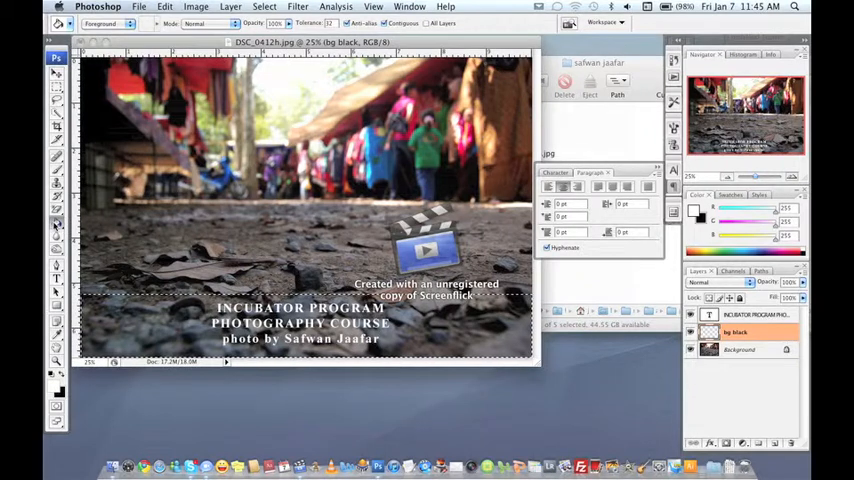
pyautogui.moveTo(185, 336)
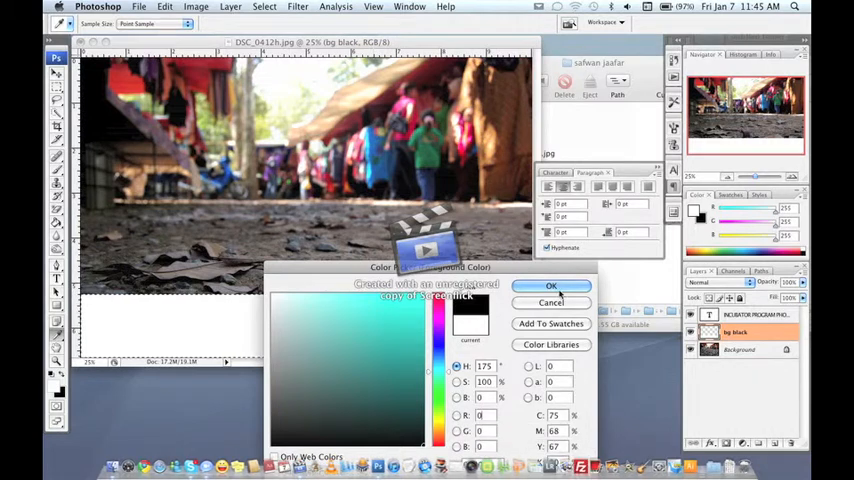
pyautogui.click(551, 286)
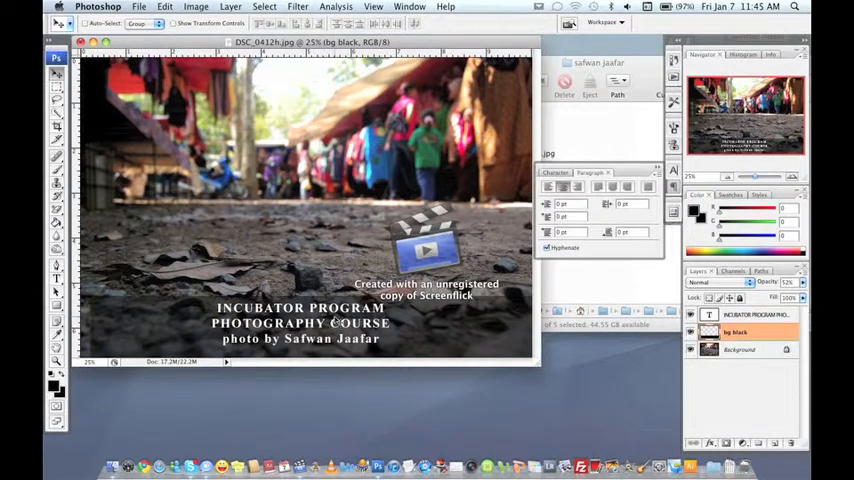
# Step: Center the caption on the band, save as JPEG 'DSC_0412h text', and view it in Preview
pyautogui.rightClick(300, 320)
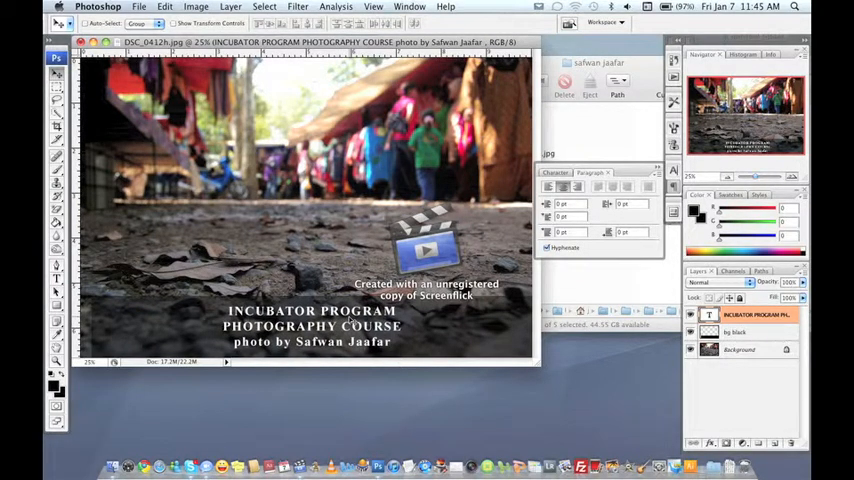
pyautogui.click(139, 7)
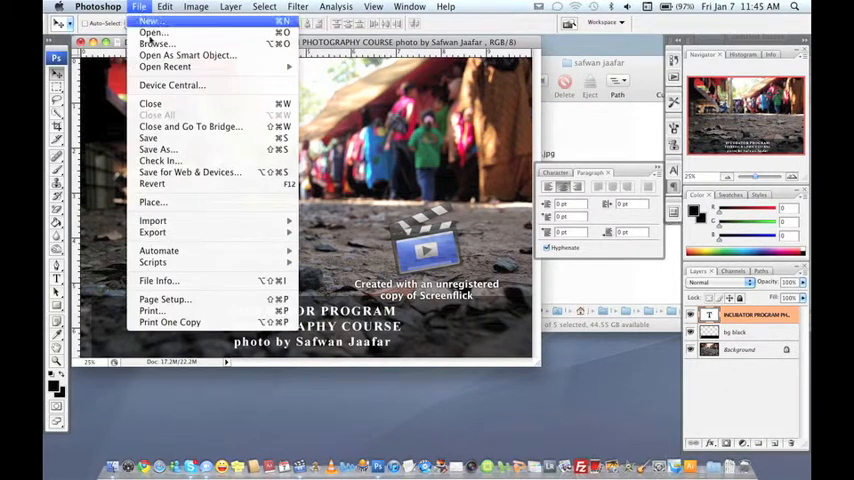
pyautogui.moveTo(157, 149)
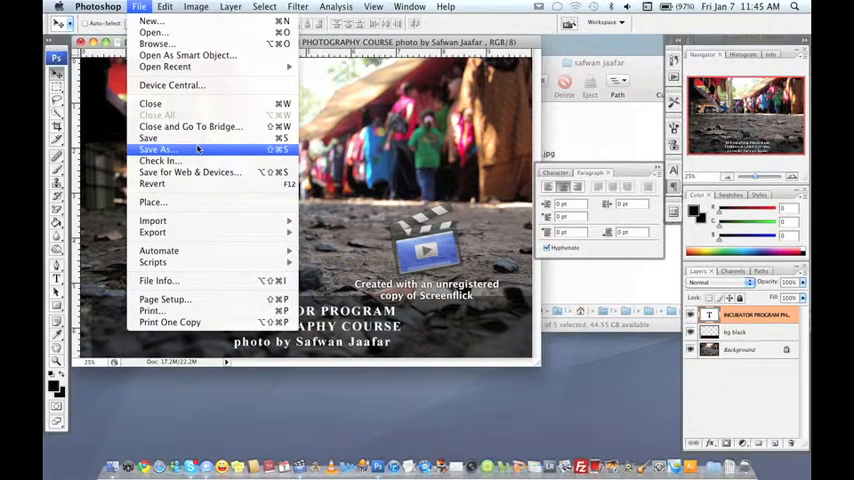
pyautogui.click(158, 149)
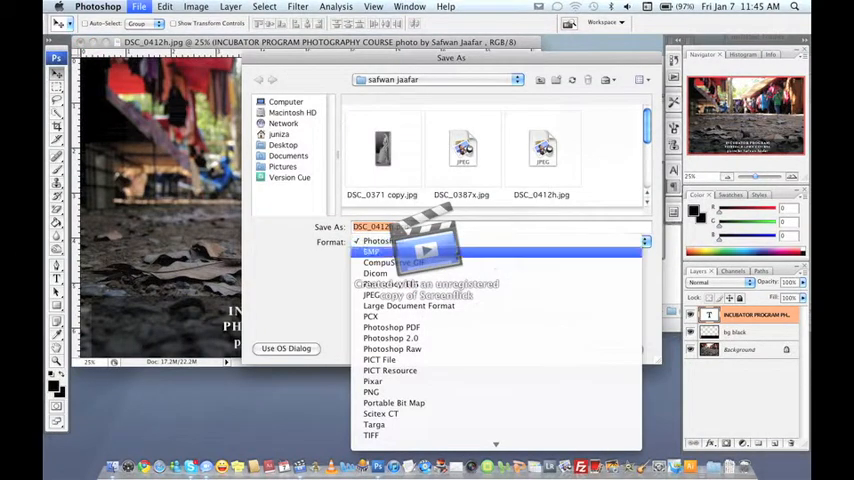
pyautogui.click(372, 251)
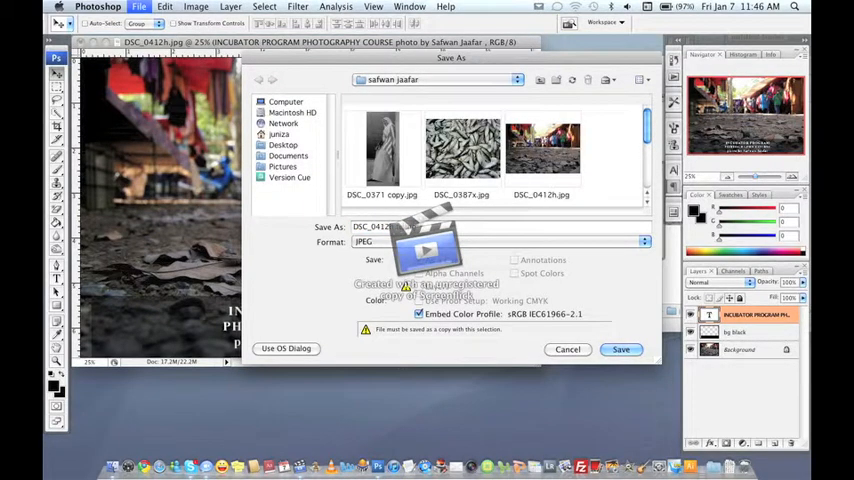
pyautogui.click(621, 349)
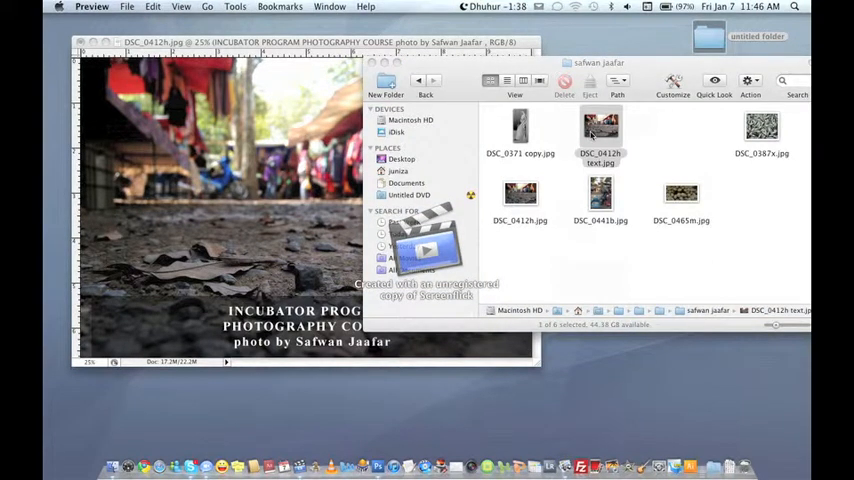
pyautogui.doubleClick(600, 128)
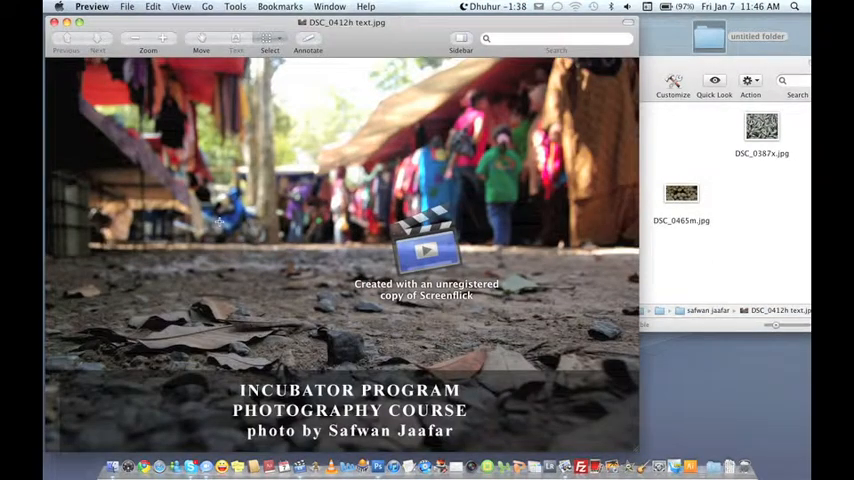
pyautogui.moveTo(298, 328)
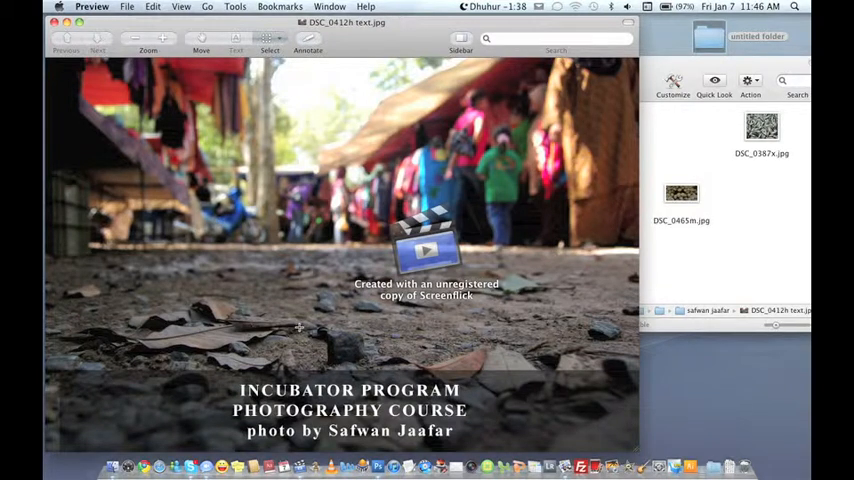